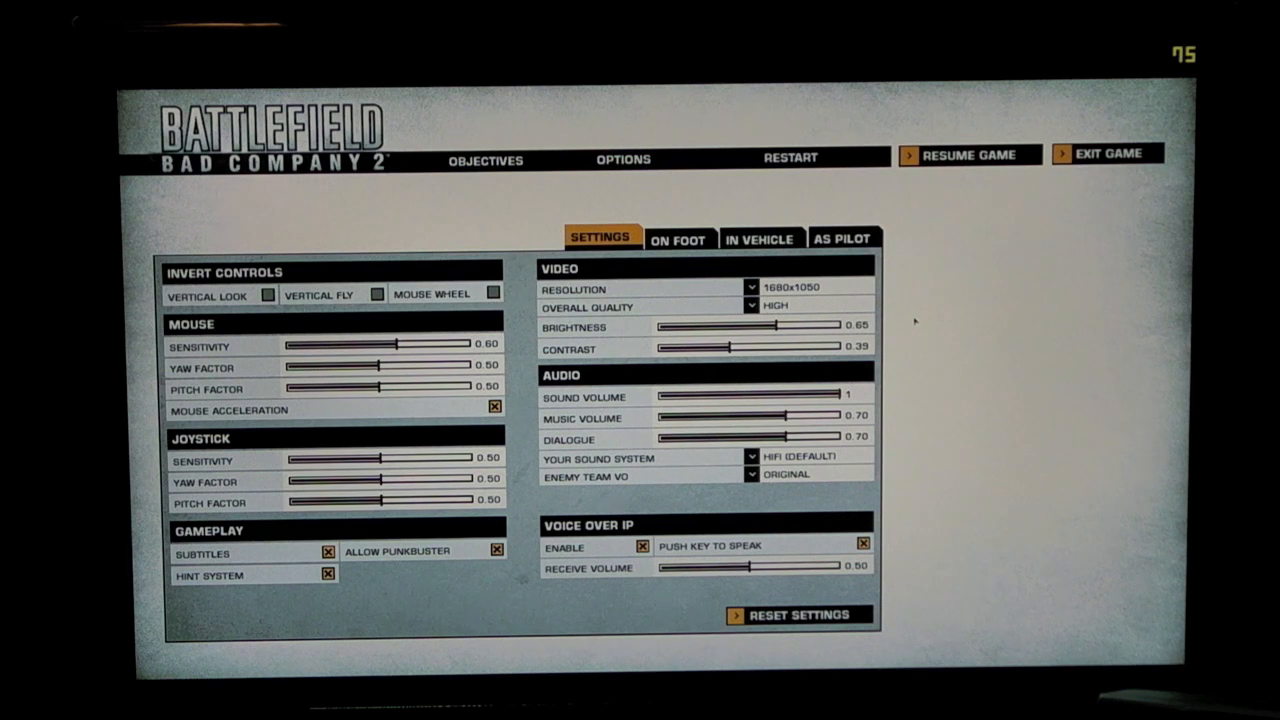
Step: Inspect the overall quality presets, then set Overall Quality to High
{"action": "left_click", "coordinate": [810, 307]}
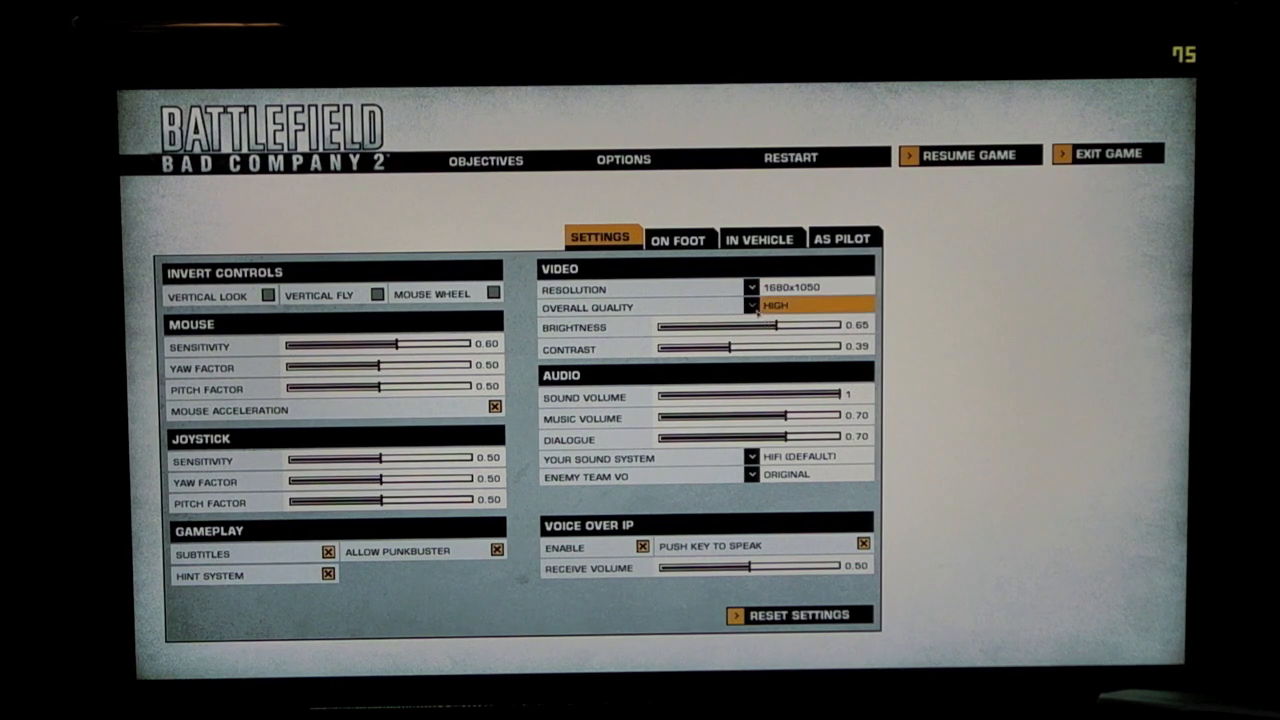
{"action": "mouse_move", "coordinate": [790, 307]}
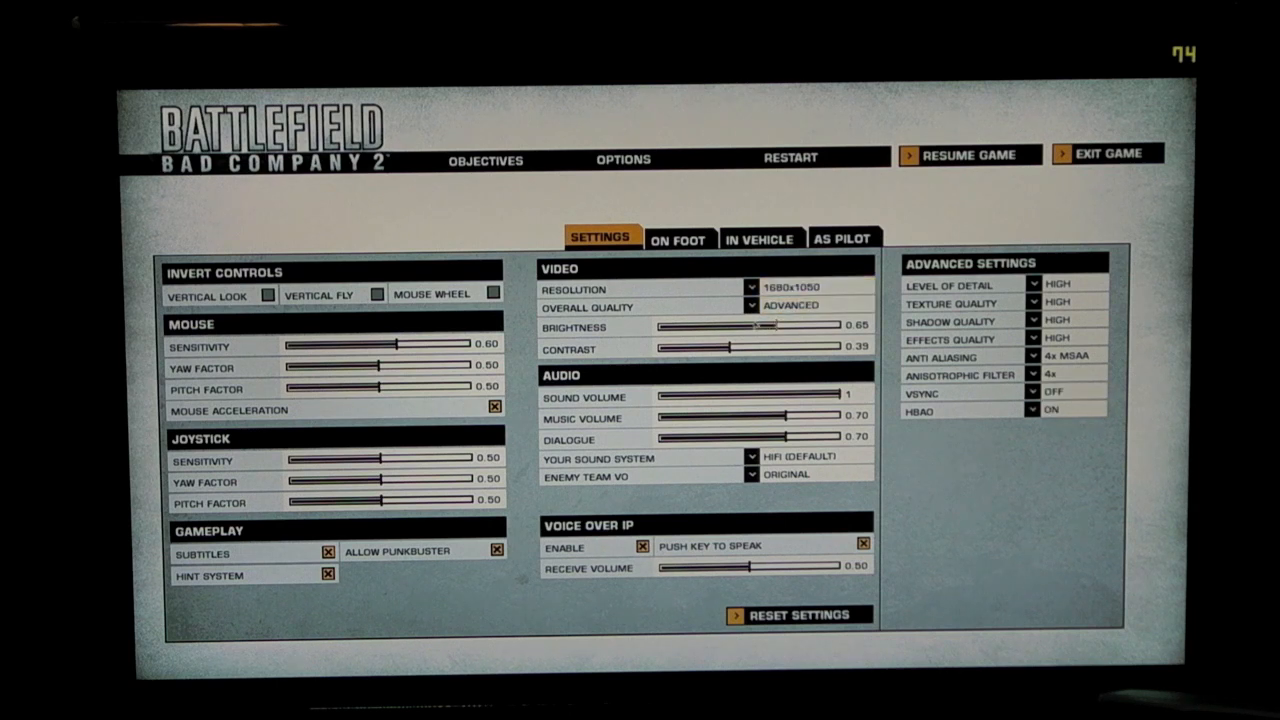
{"action": "left_click", "coordinate": [810, 307]}
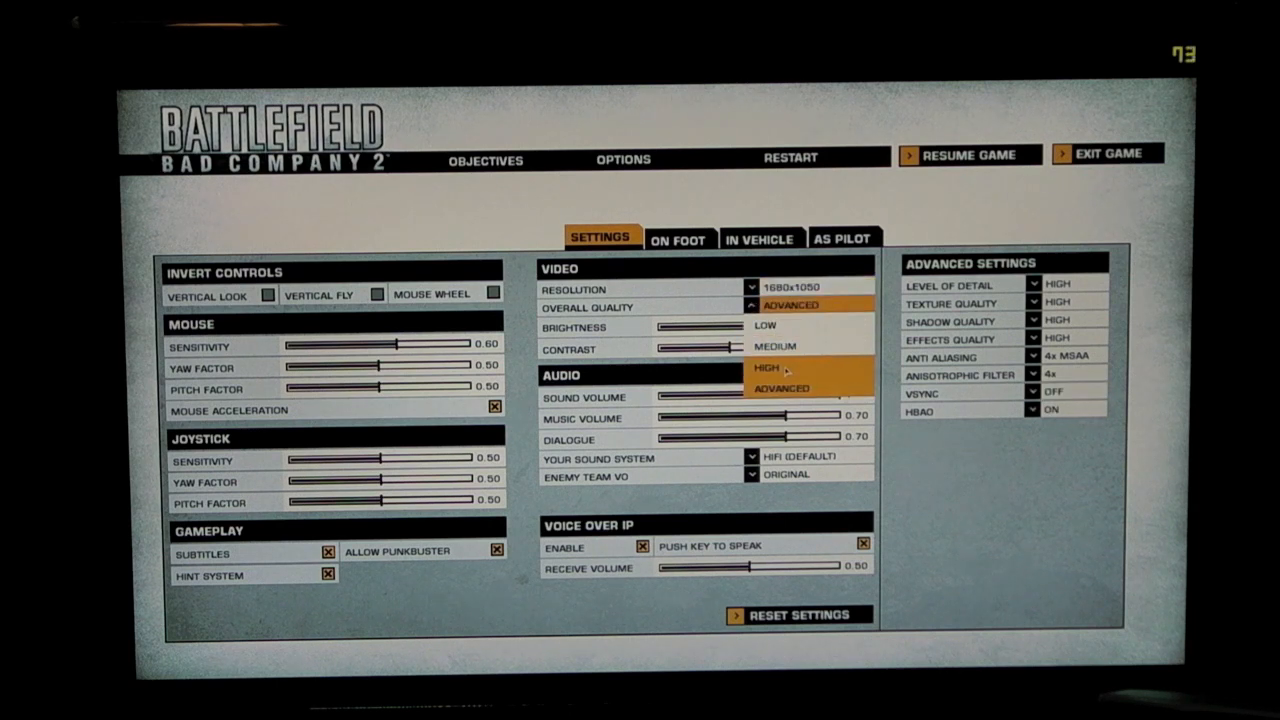
{"action": "mouse_move", "coordinate": [785, 368]}
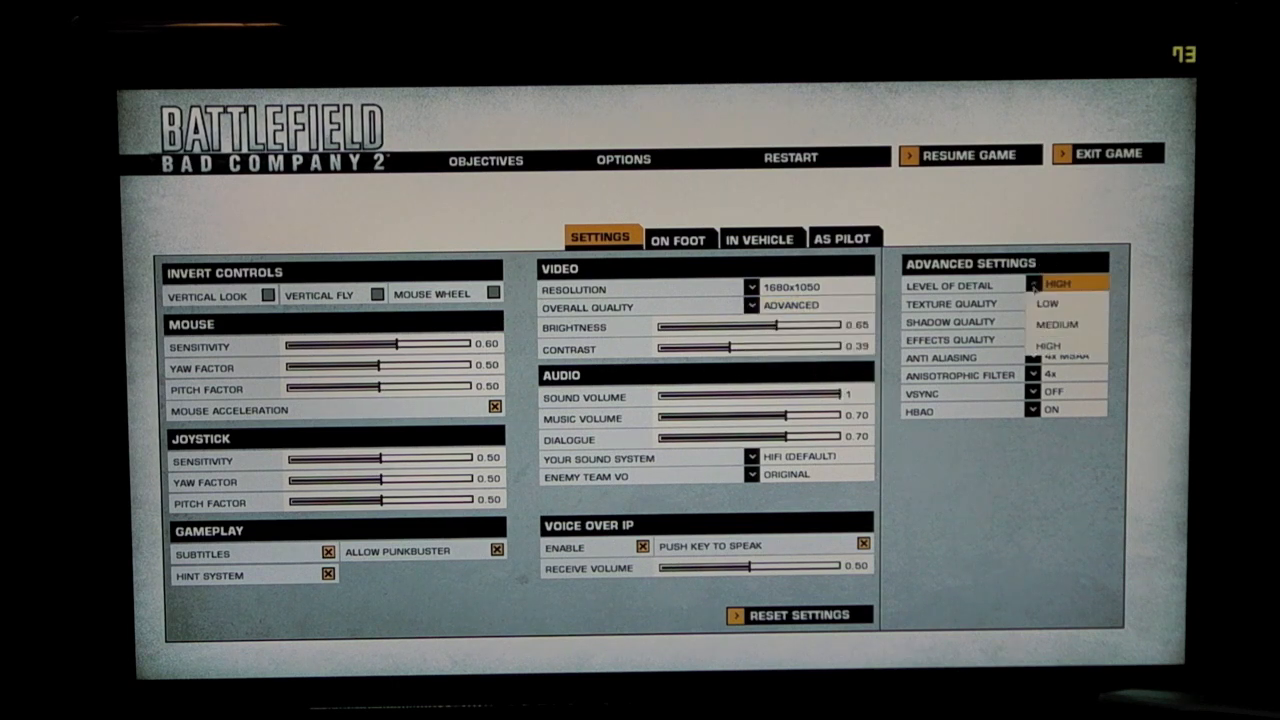
{"action": "left_click", "coordinate": [750, 306]}
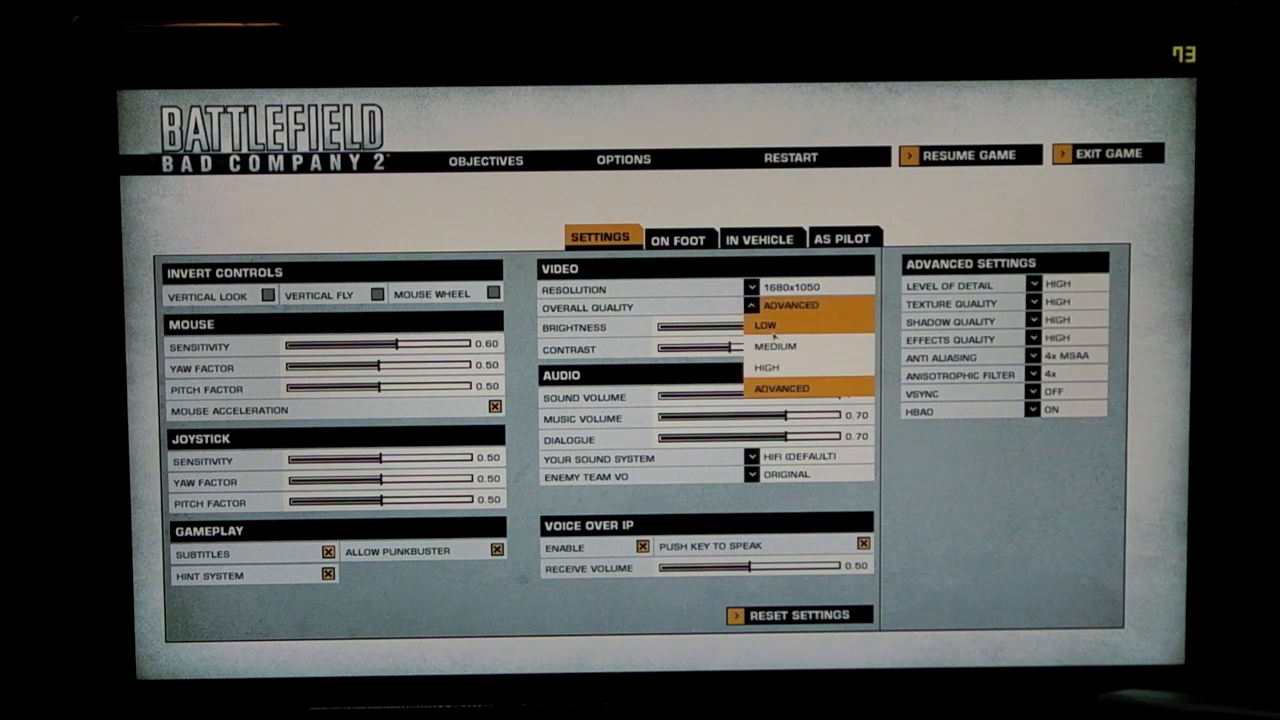
{"action": "left_click", "coordinate": [763, 367]}
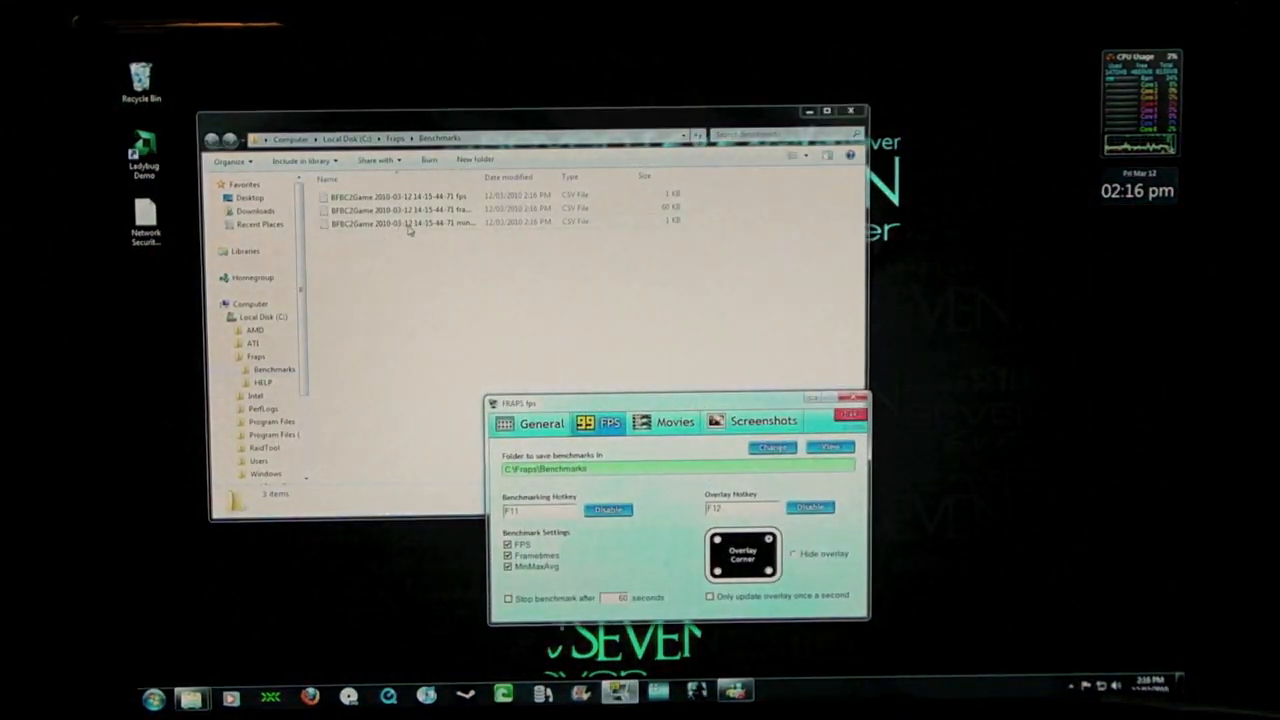
Step: Open the minmaxavg CSV in Notepad (49 min, 89 max, 61.787 avg) and exit Fraps
{"action": "double_click", "coordinate": [395, 223]}
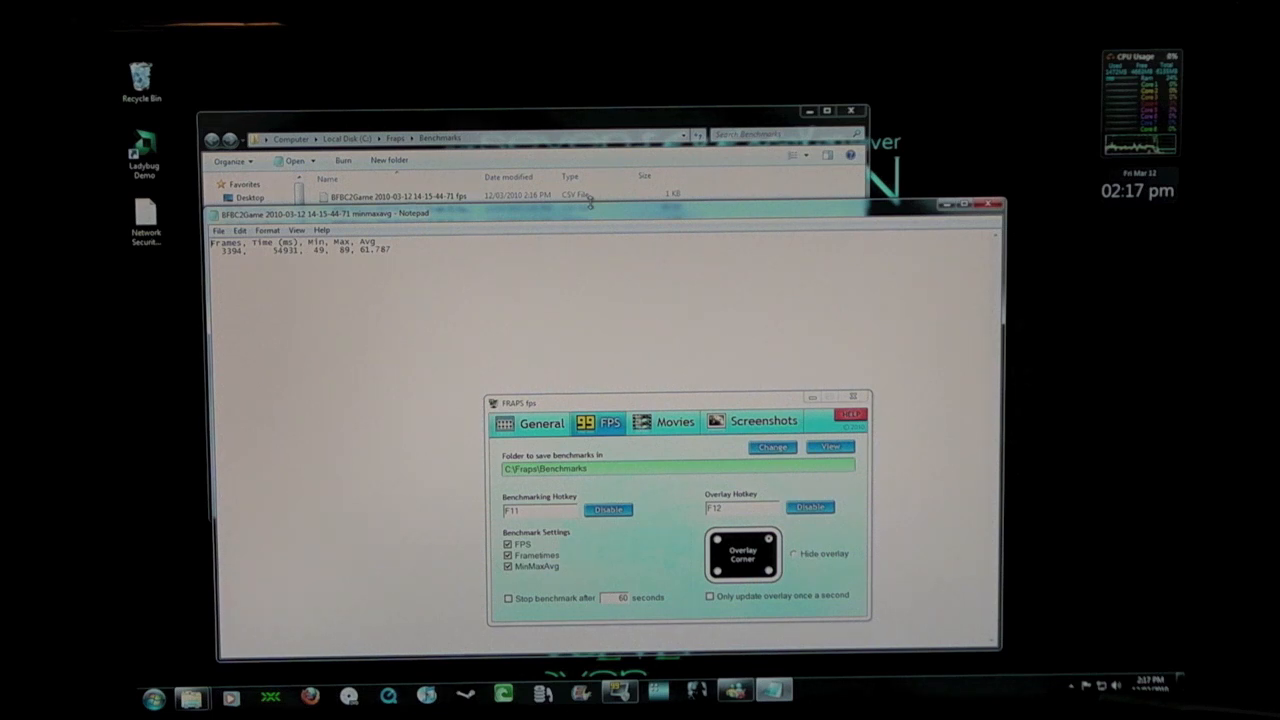
{"action": "left_click", "coordinate": [852, 396]}
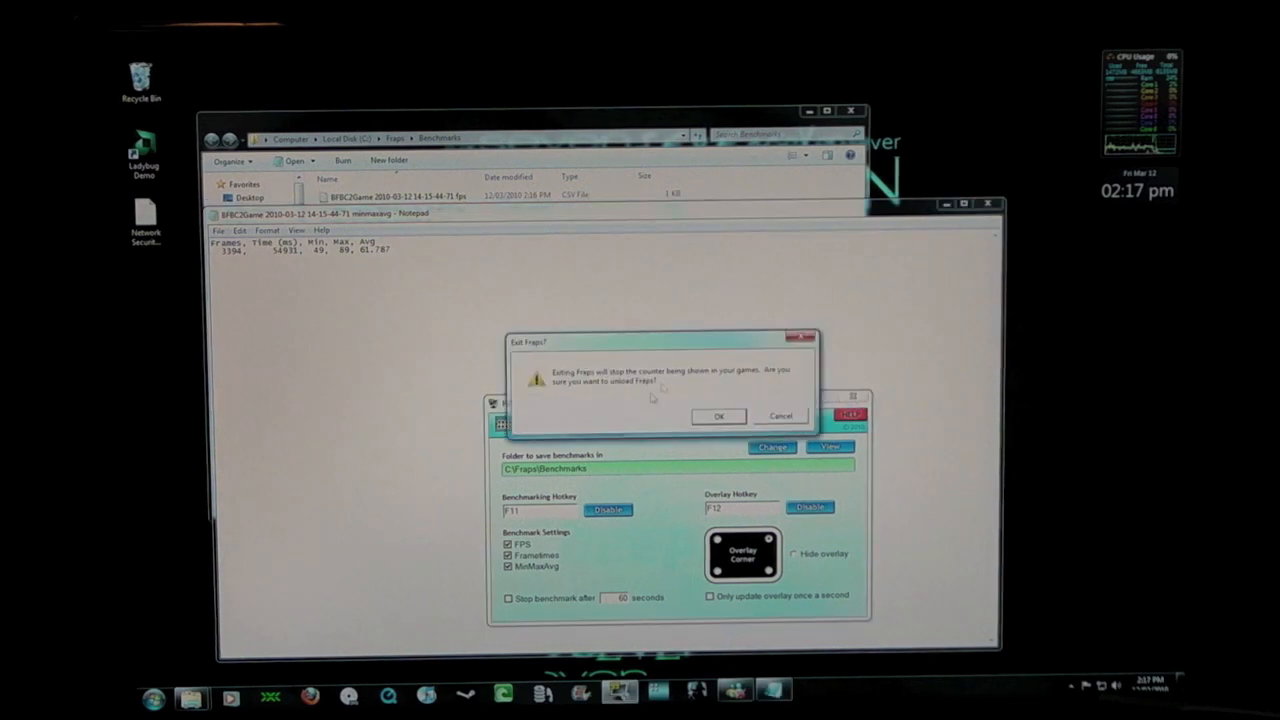
{"action": "left_click", "coordinate": [718, 416]}
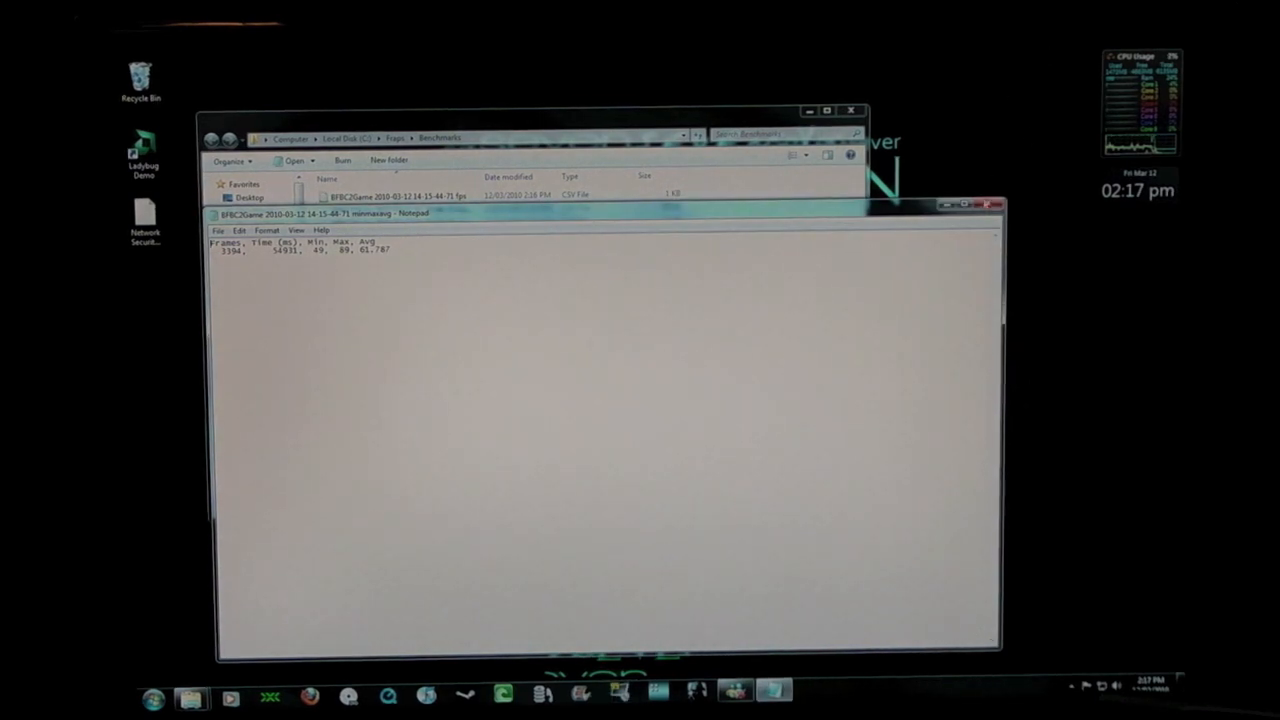